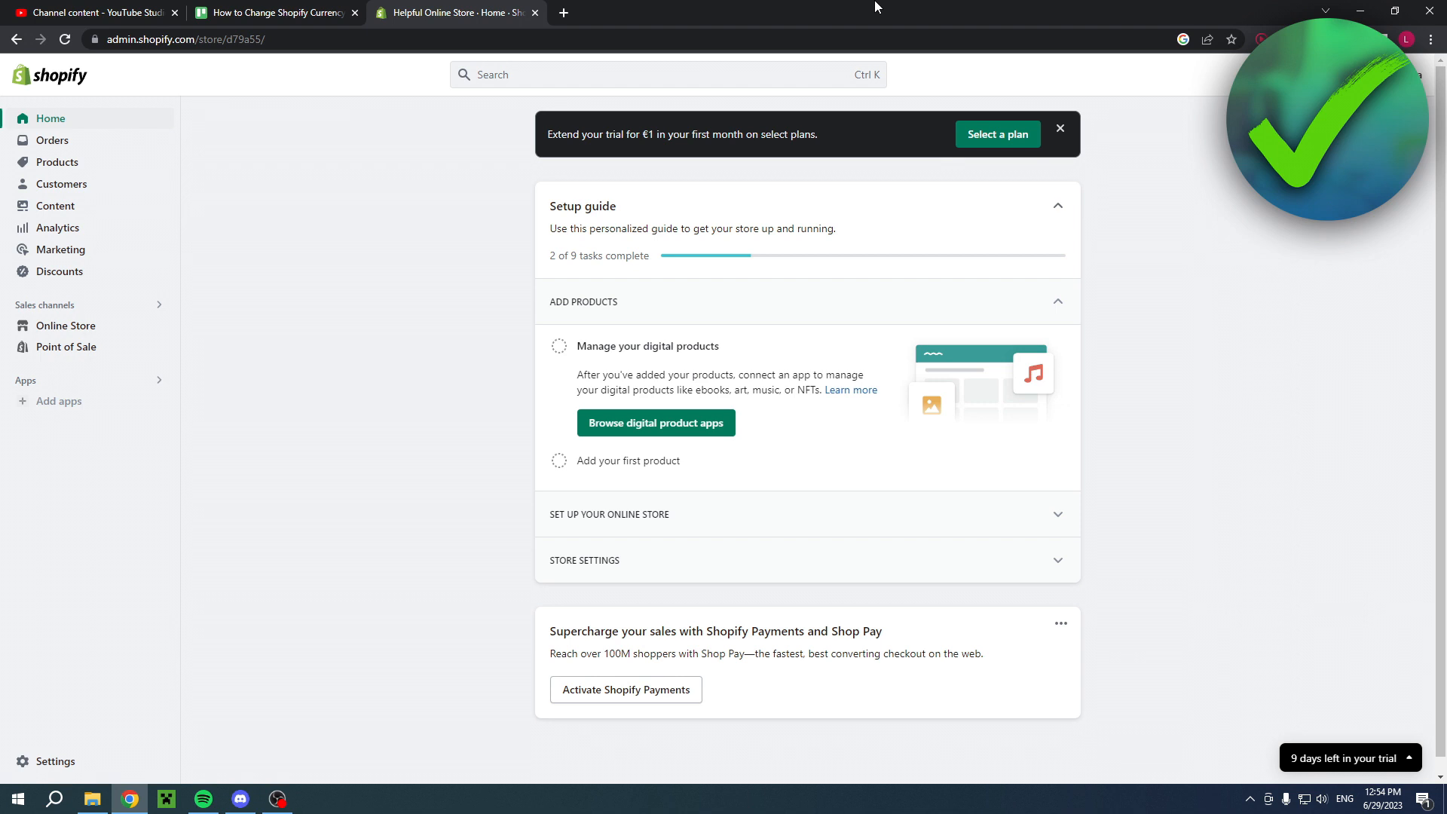
Step: Open store details in Settings and expand Change formatting for the EUR currency templates
click(996, 134)
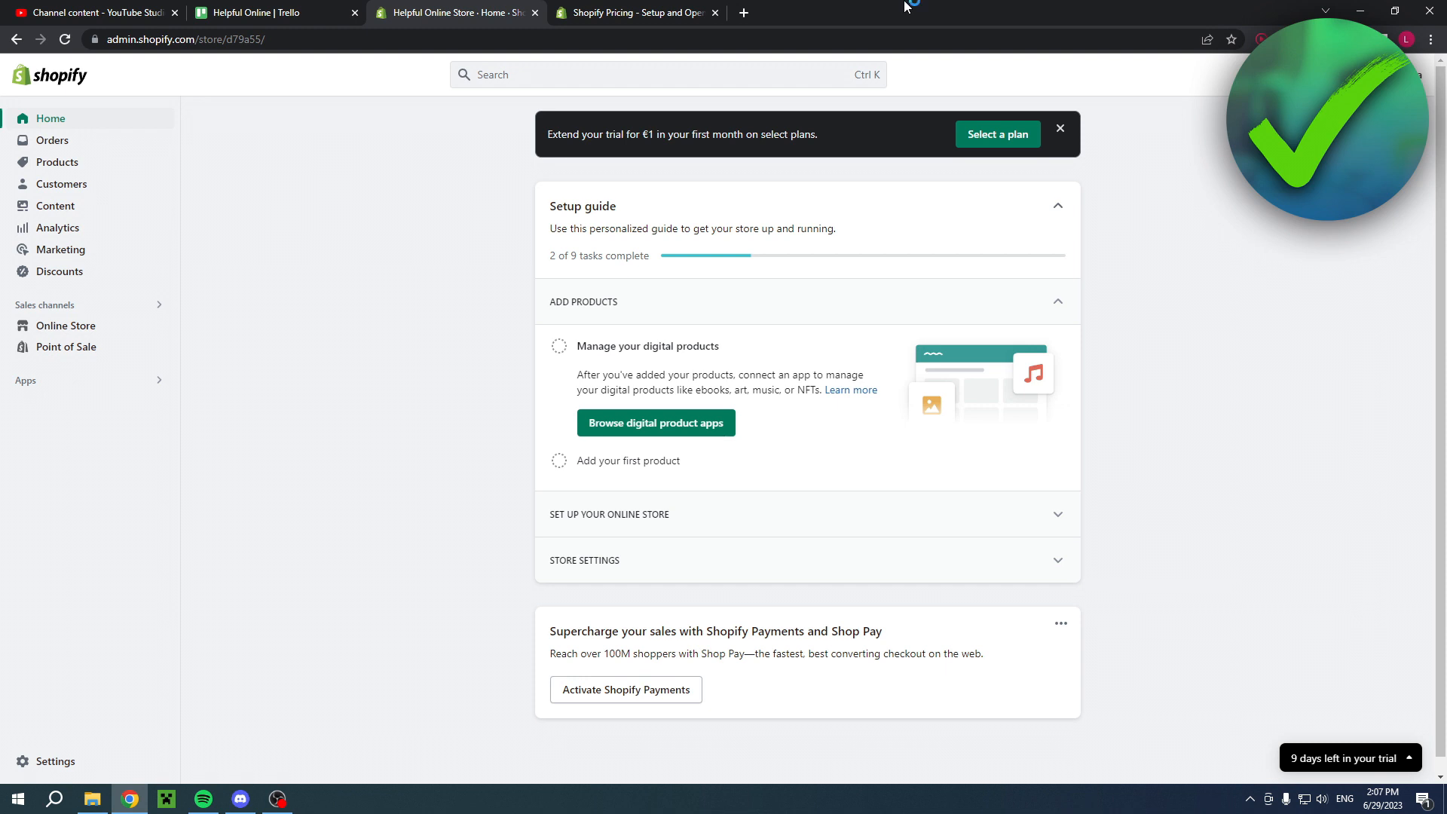
click(635, 12)
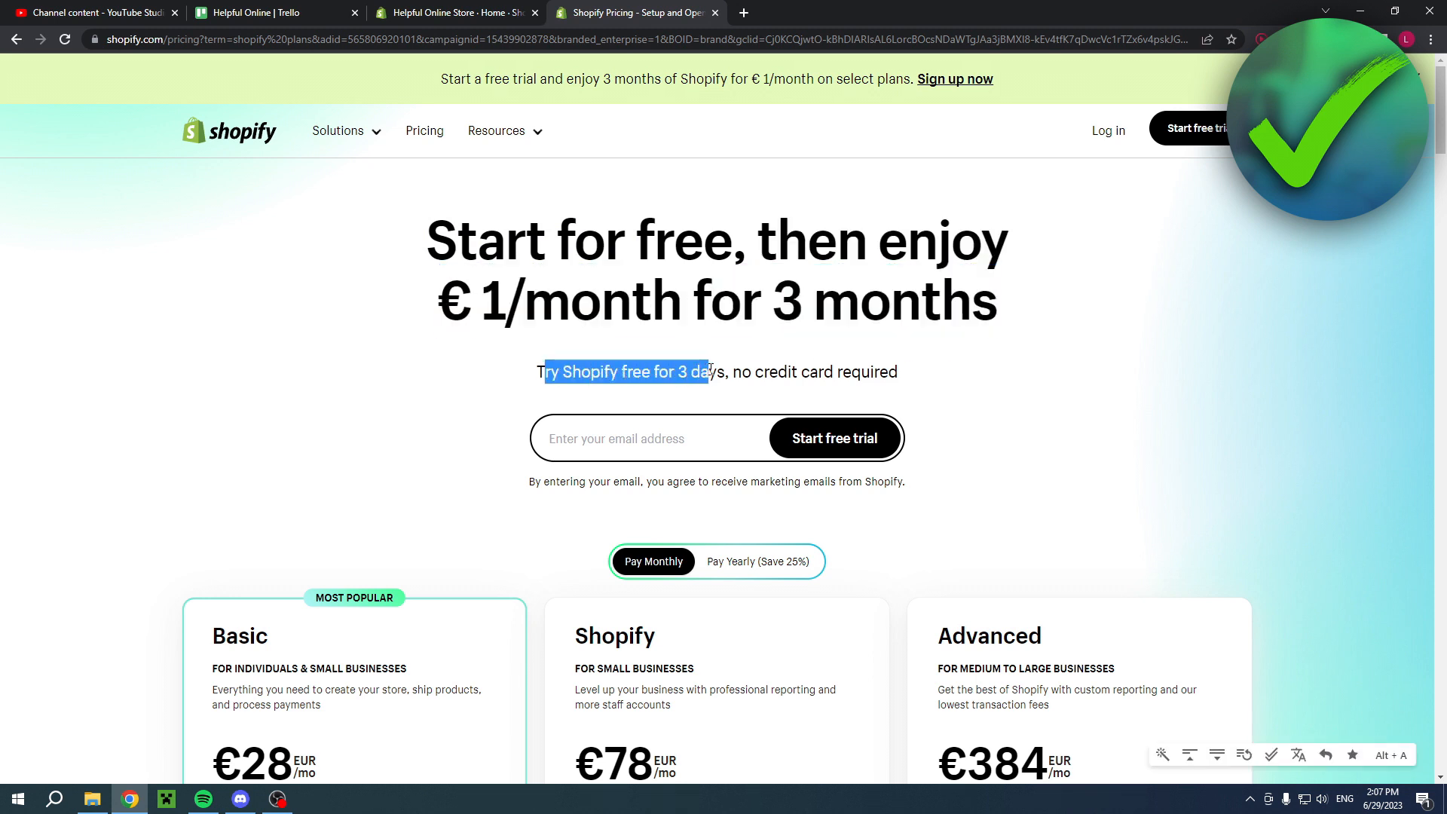
click(979, 354)
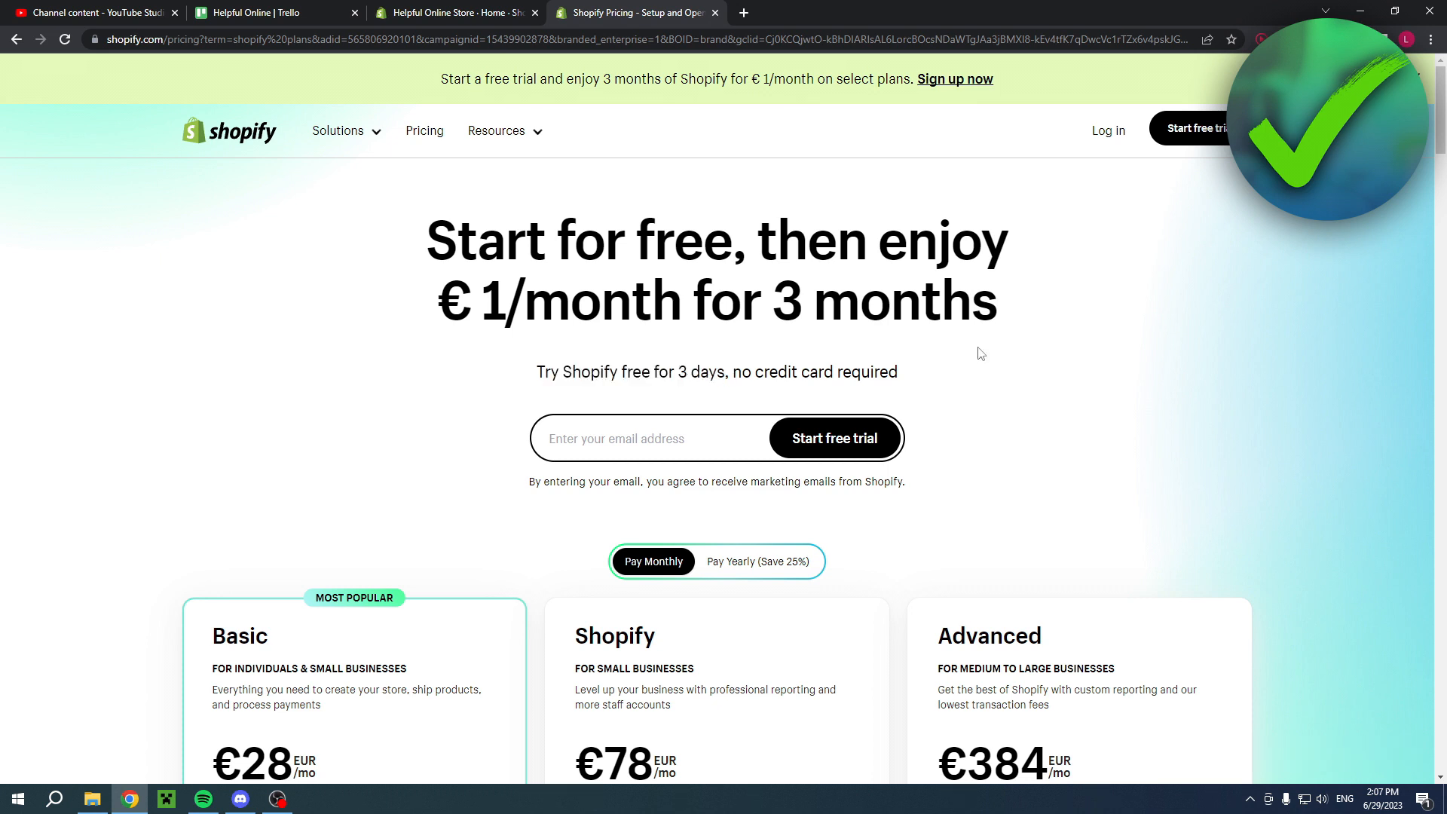
double_click(558, 300)
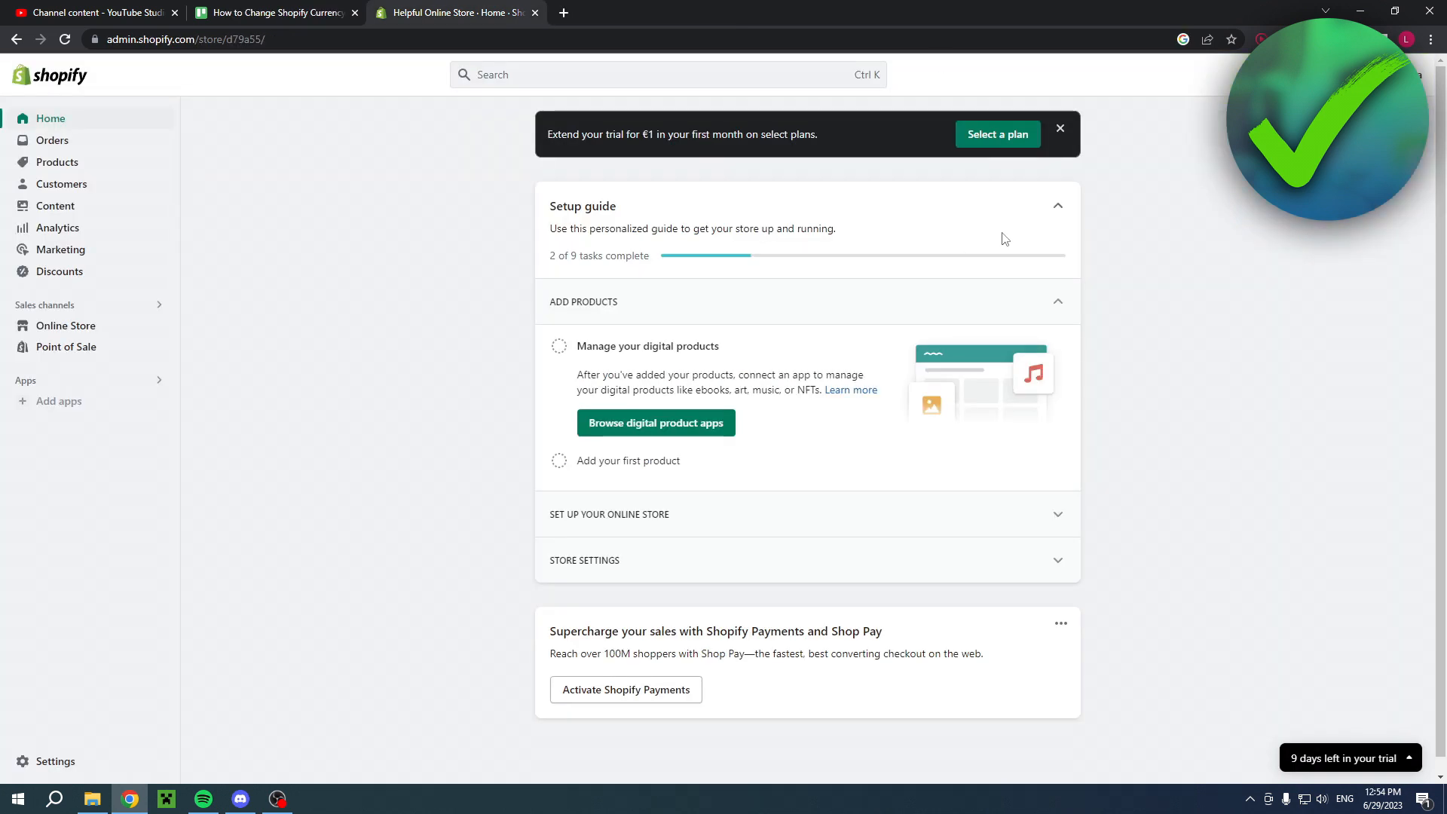
mouse_move(108, 118)
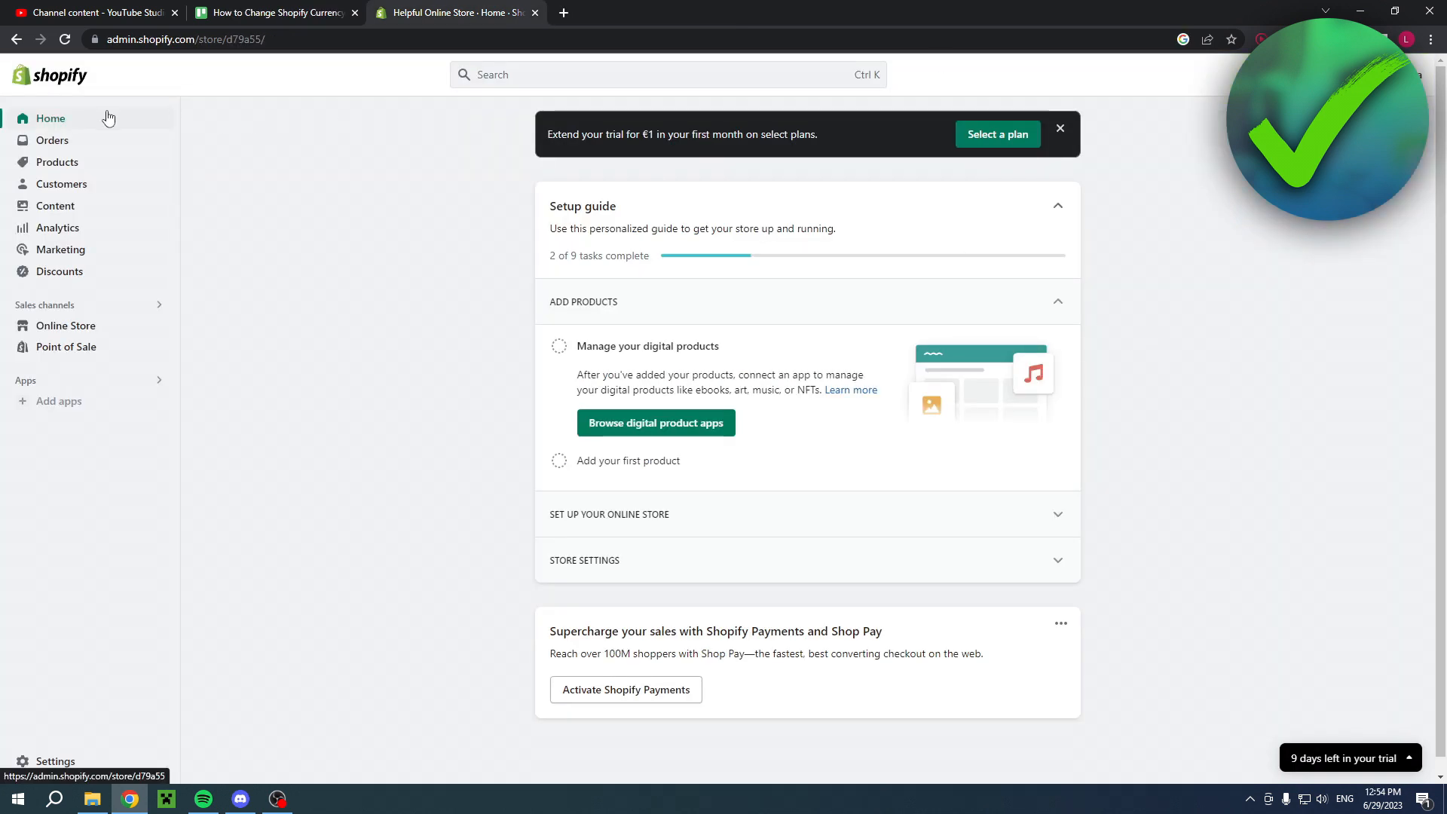
mouse_move(1337, 364)
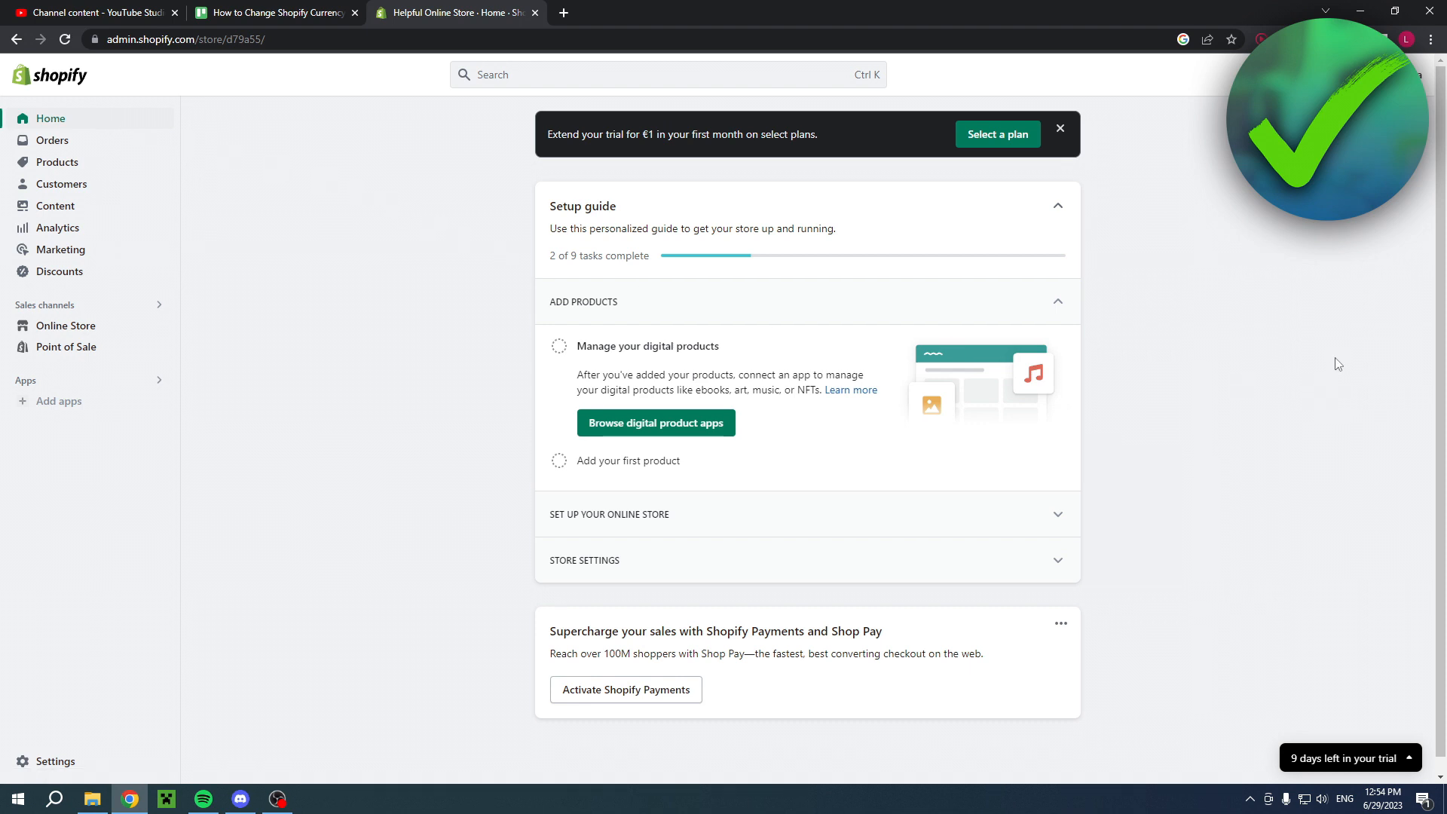
mouse_move(1310, 388)
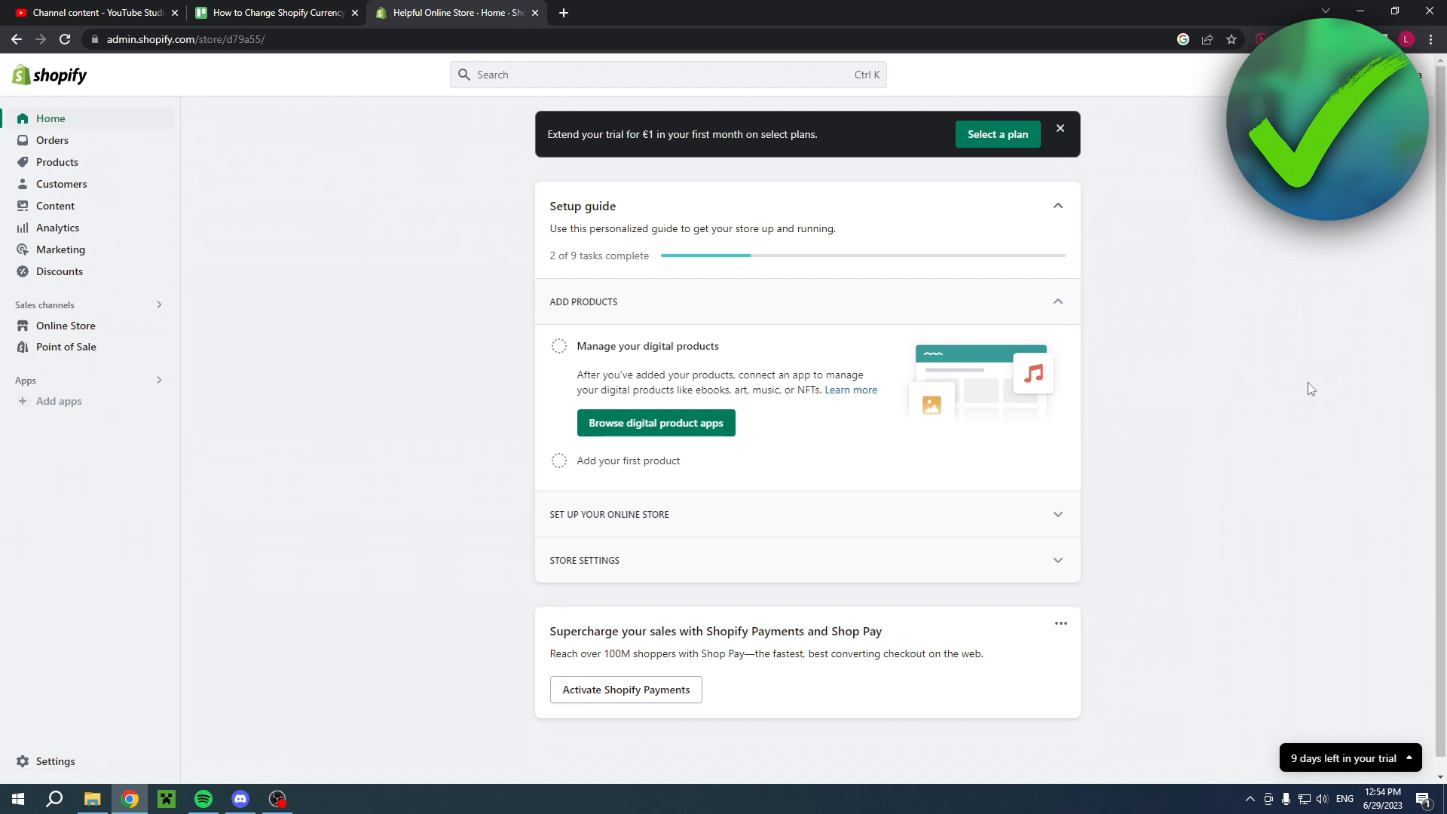
mouse_move(55, 761)
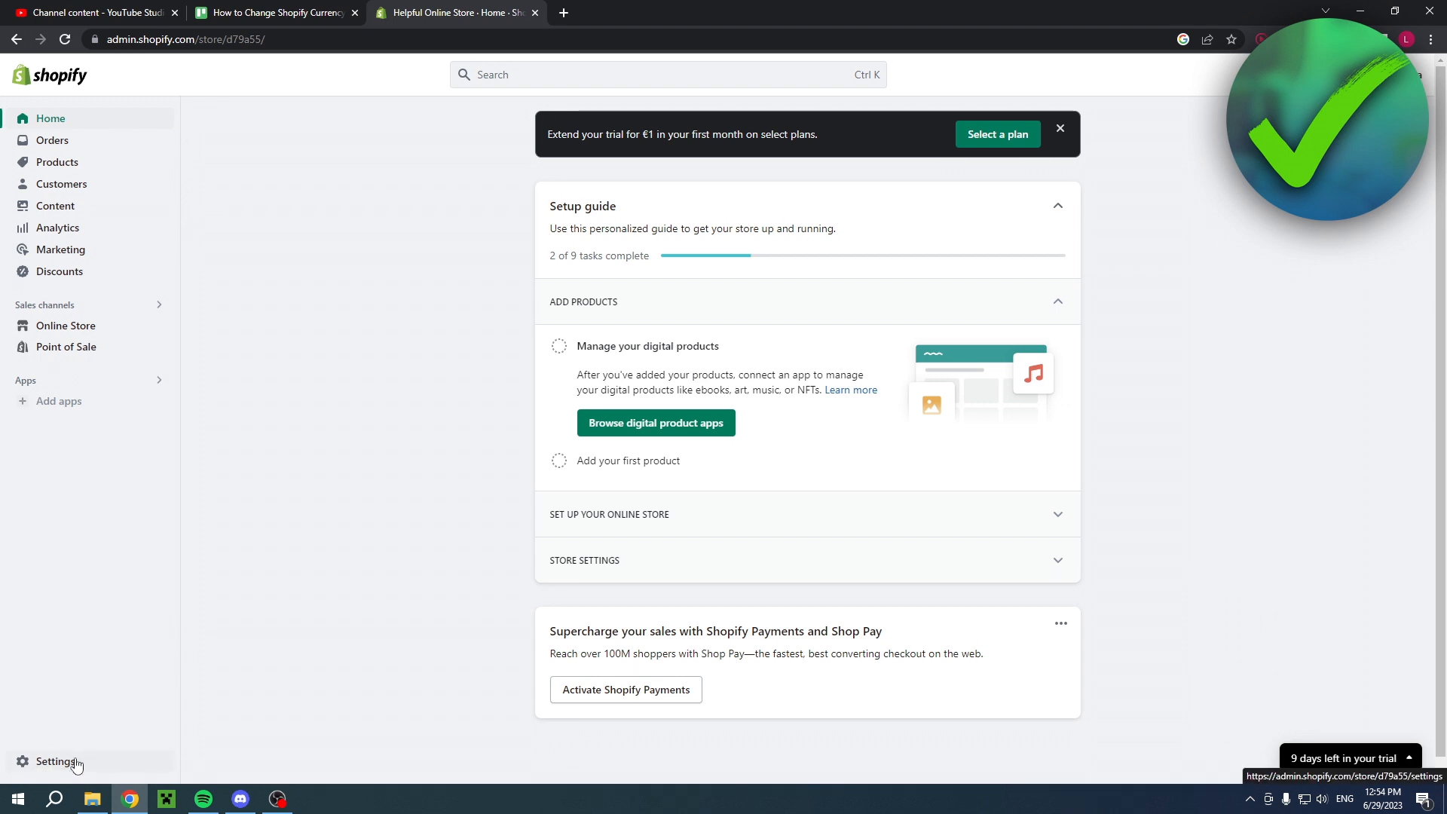
click(53, 761)
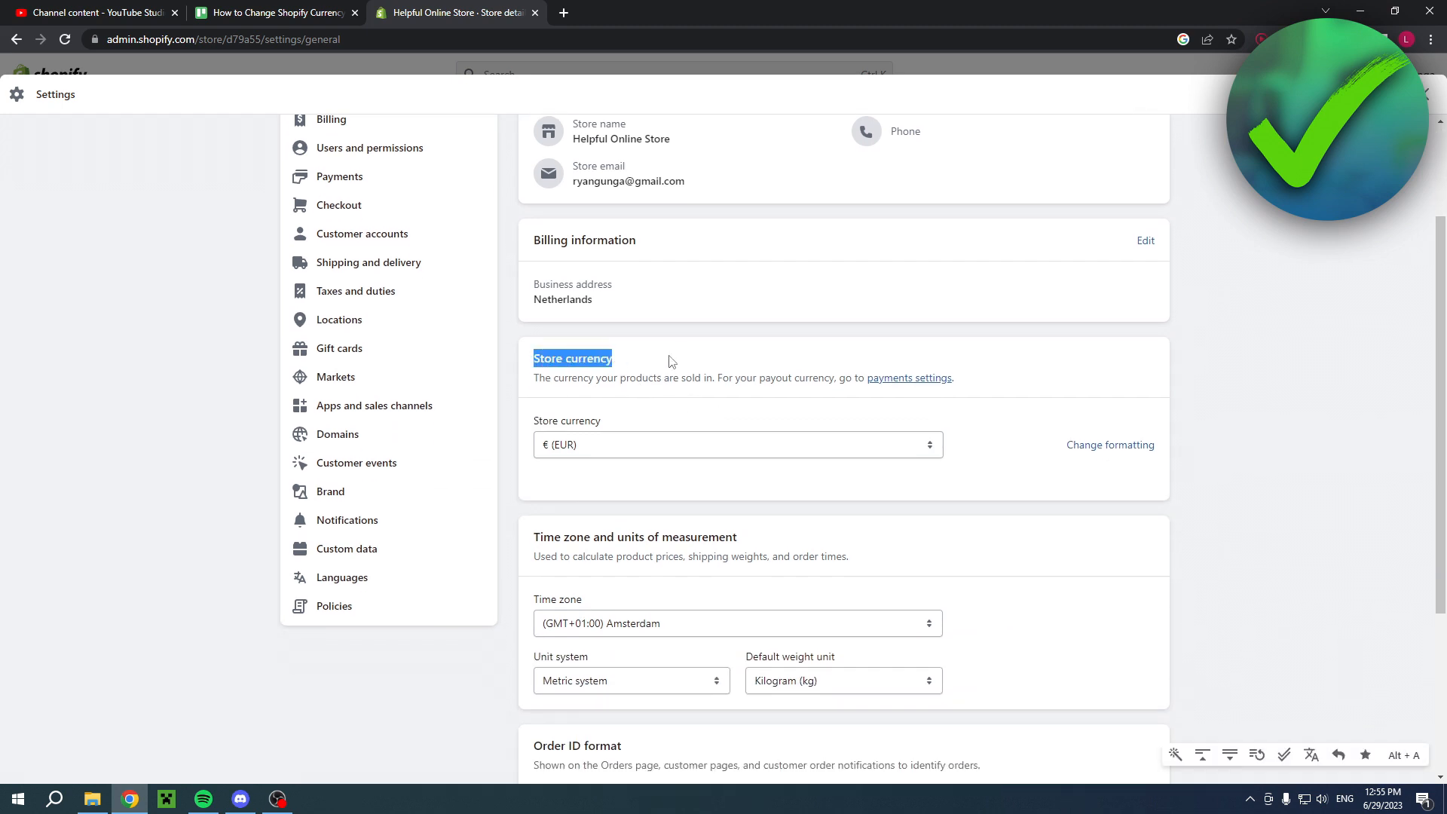
mouse_move(761, 464)
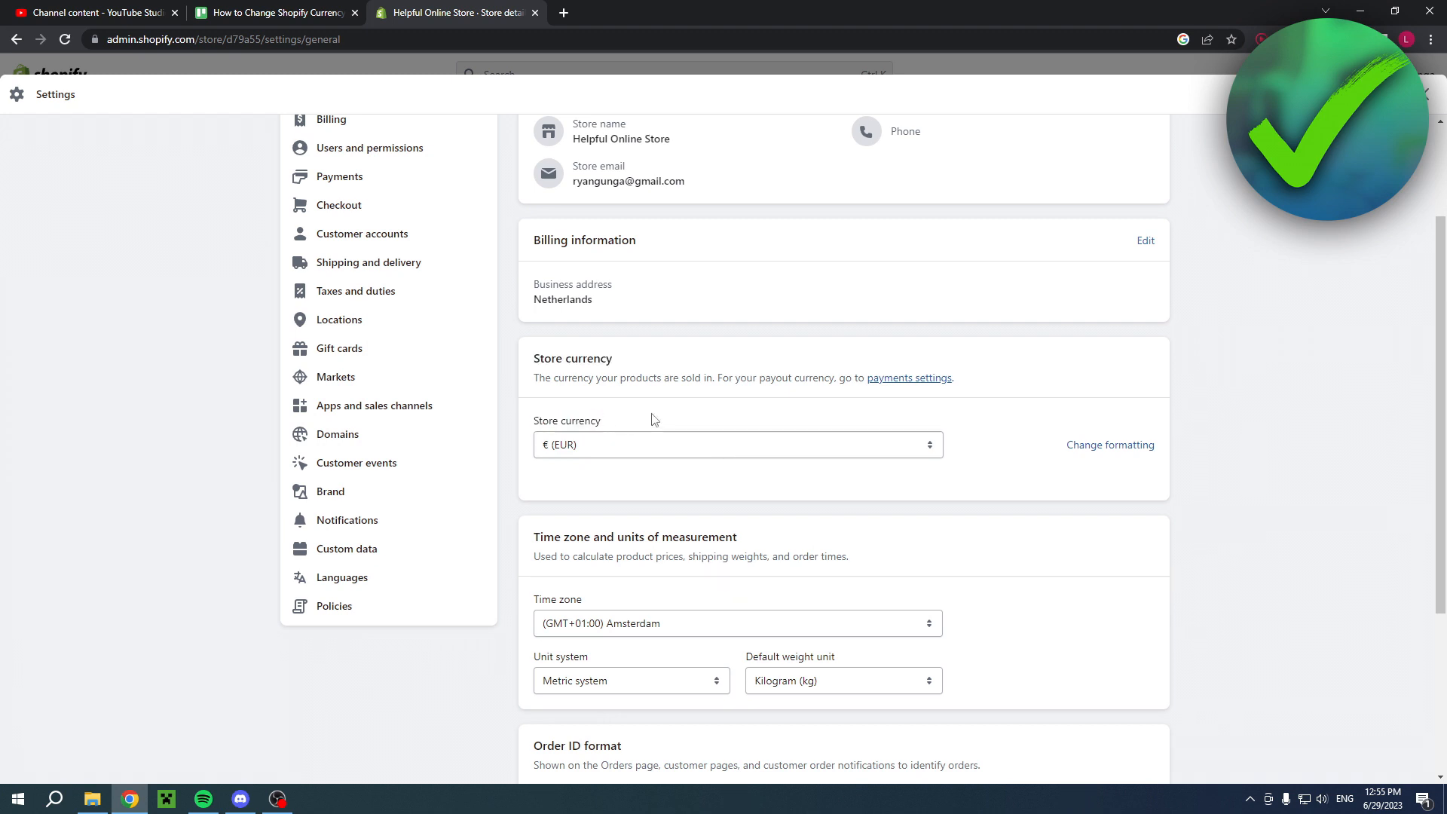
click(1110, 443)
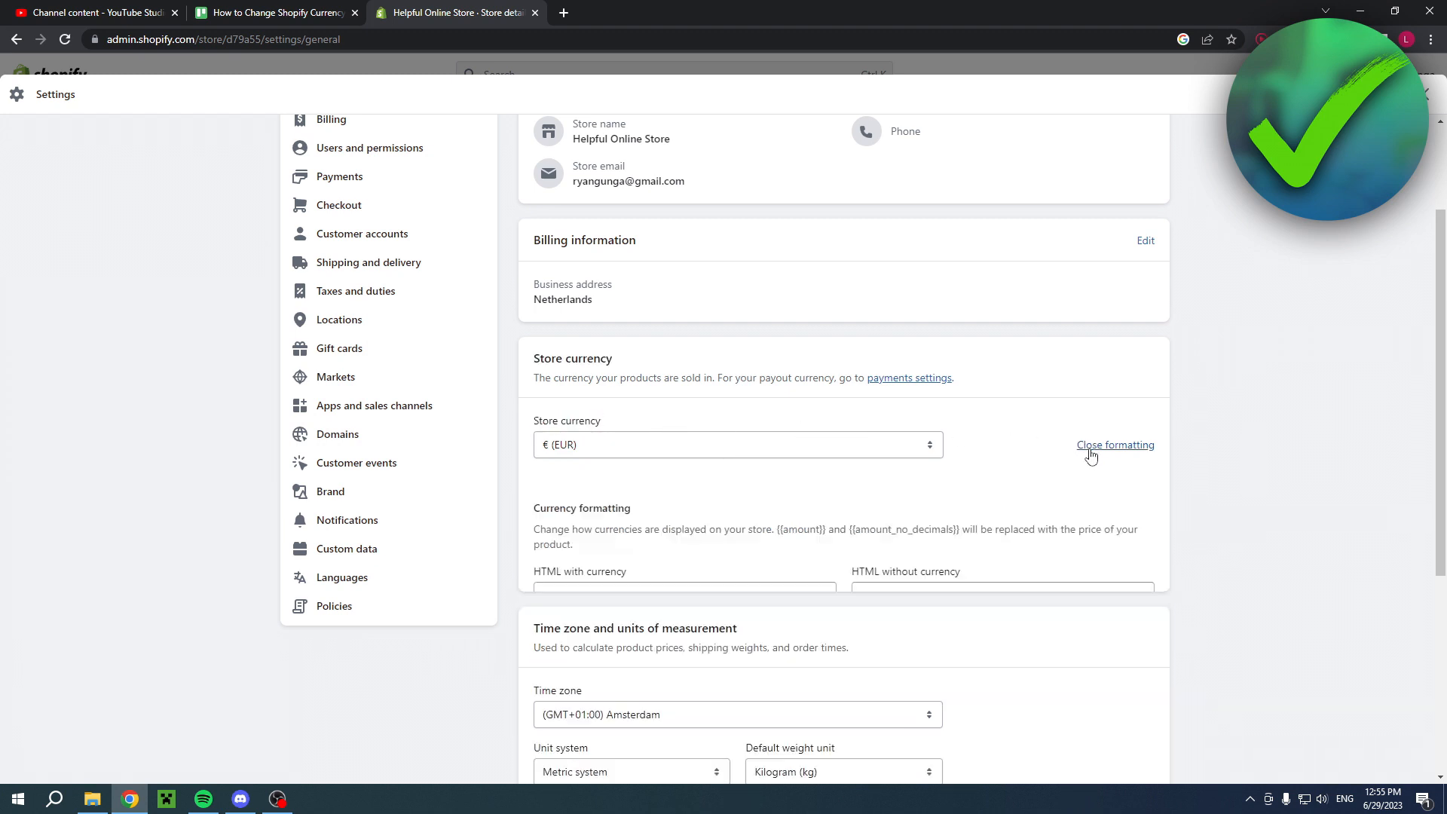
click(1114, 444)
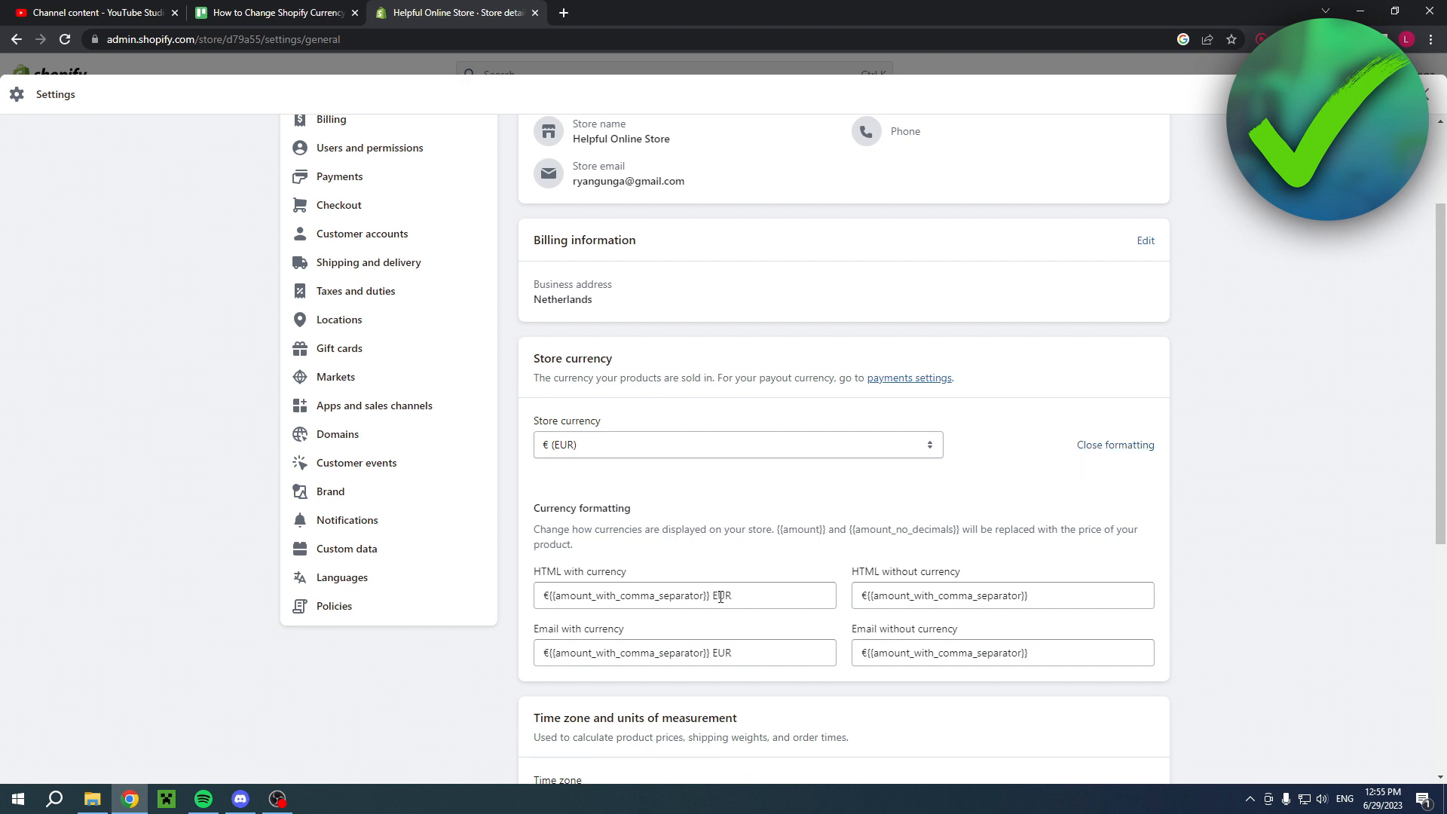
Step: Pick US$ (USD) as the store currency, making United States the primary market
click(736, 444)
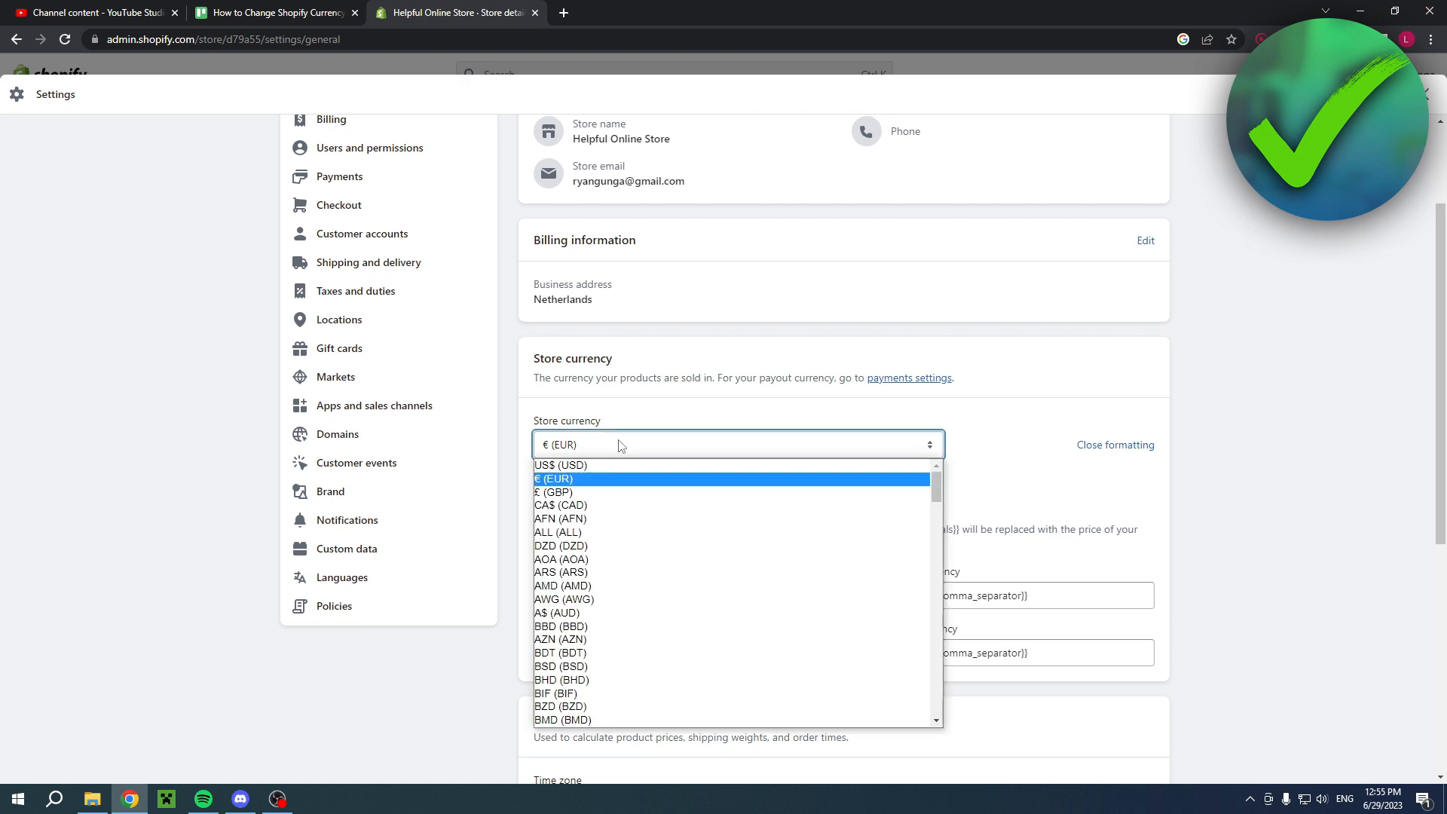
scroll(down, 3)
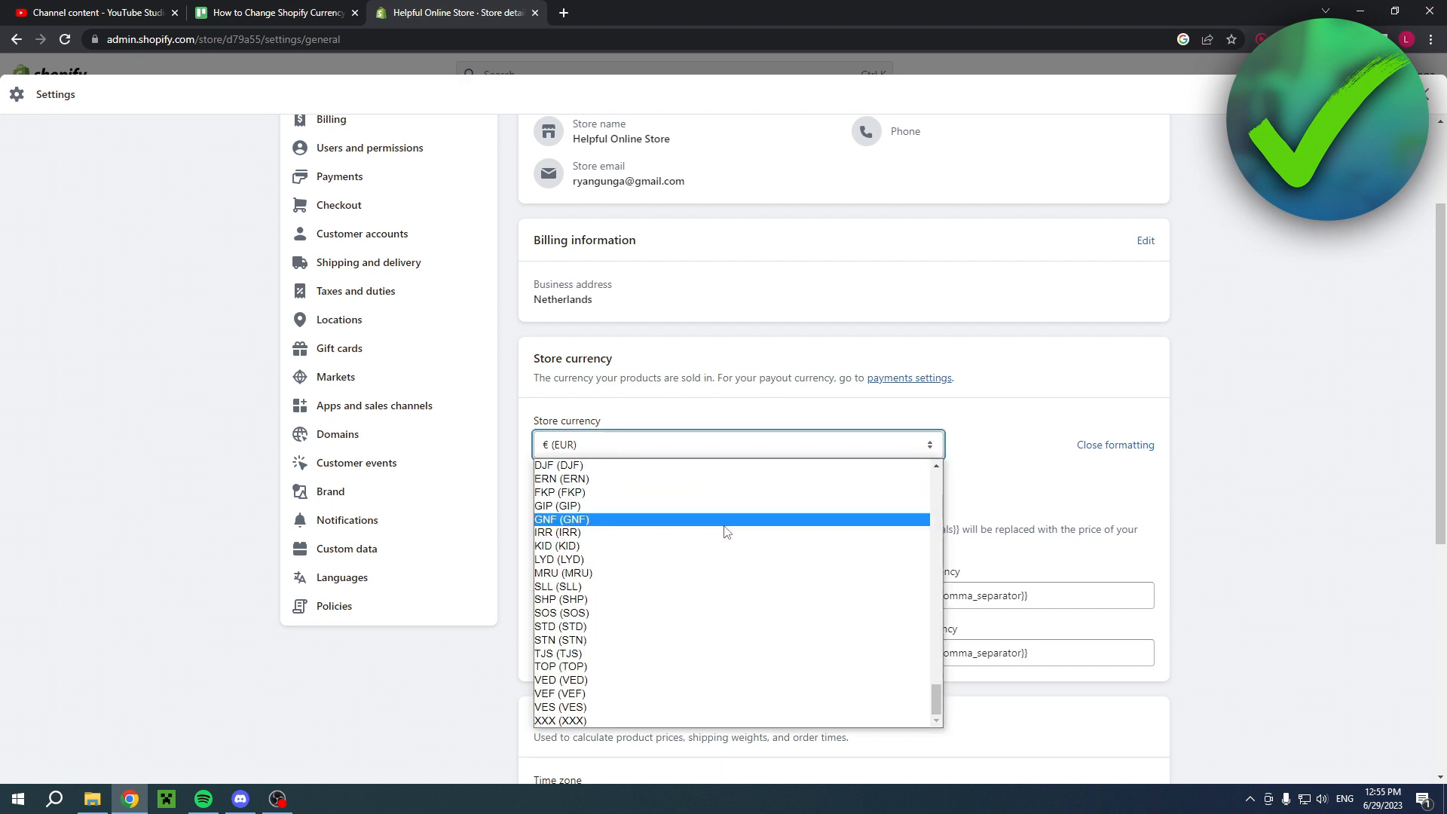
scroll(up, 3)
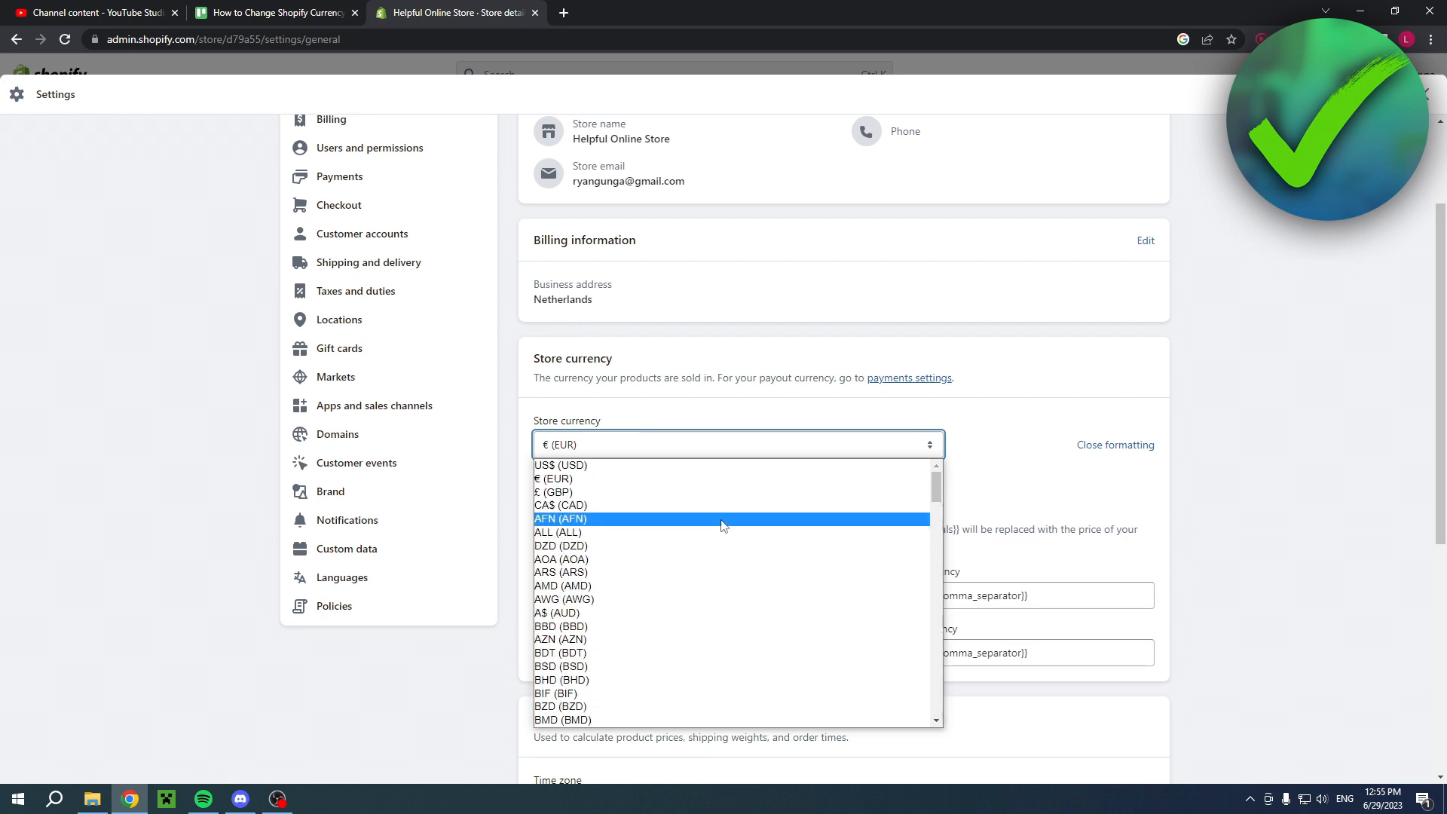
click(560, 465)
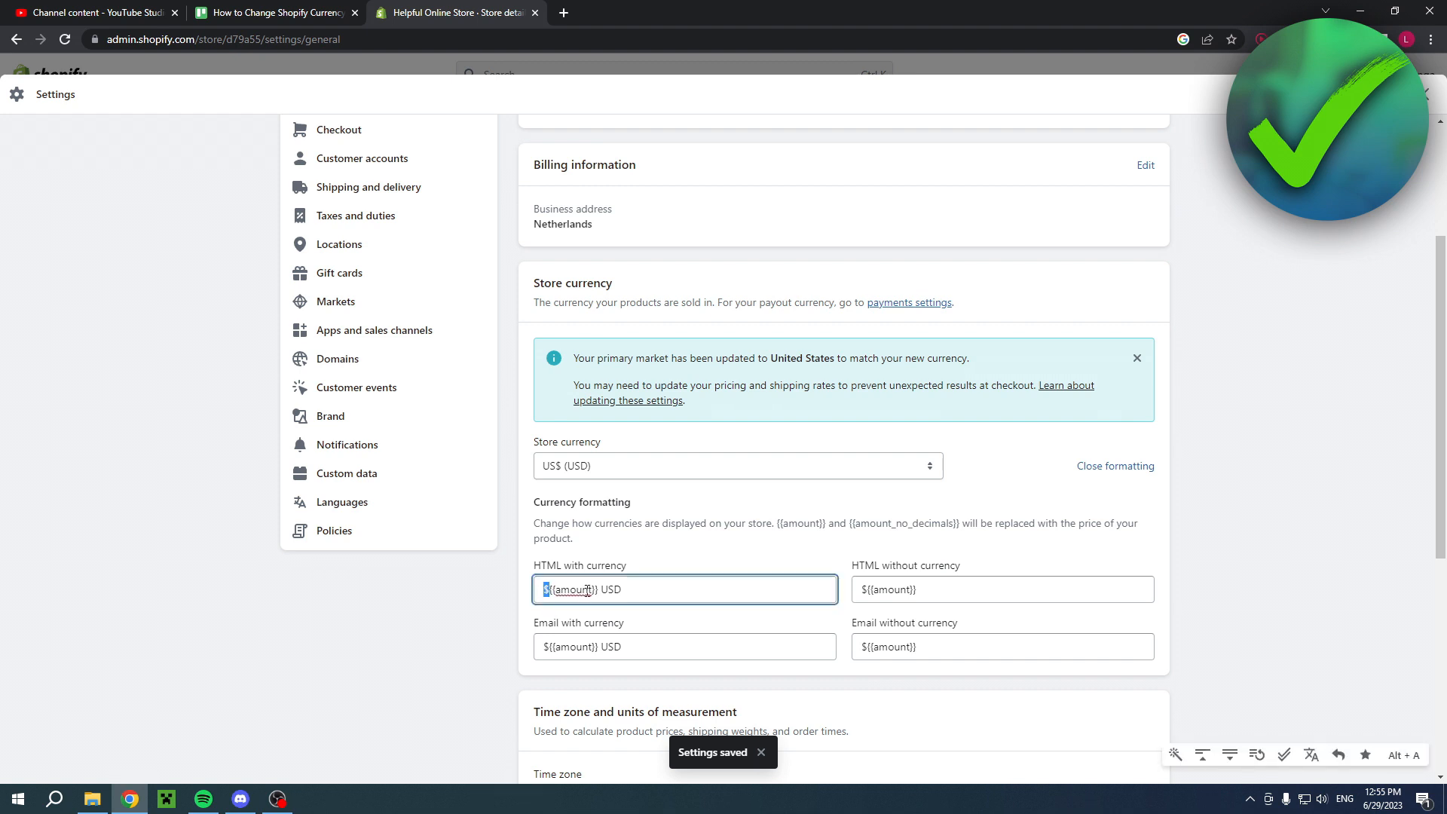
Step: Scroll through Settings and close it to get back to the admin Home page
double_click(611, 589)
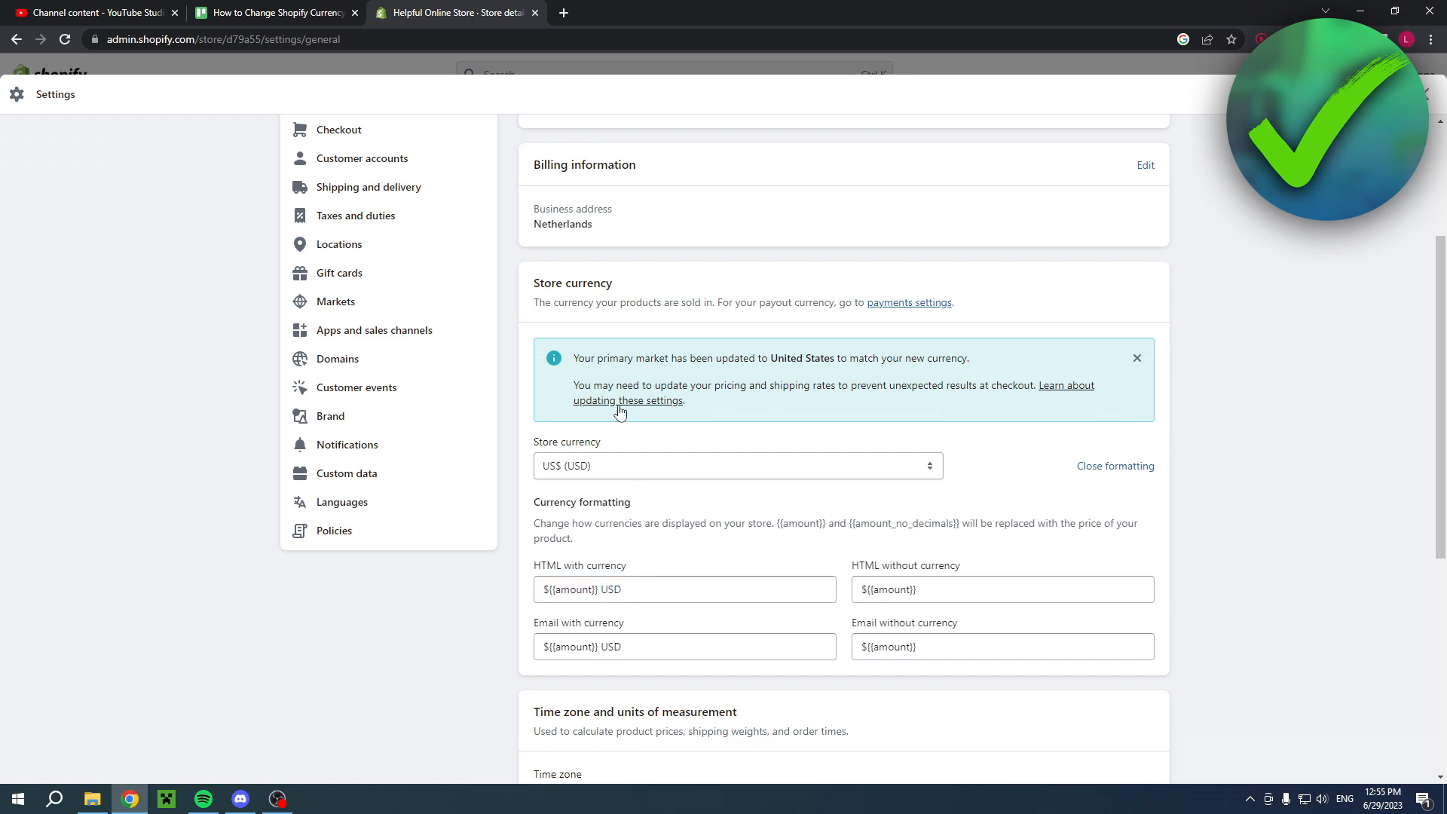
mouse_move(807, 352)
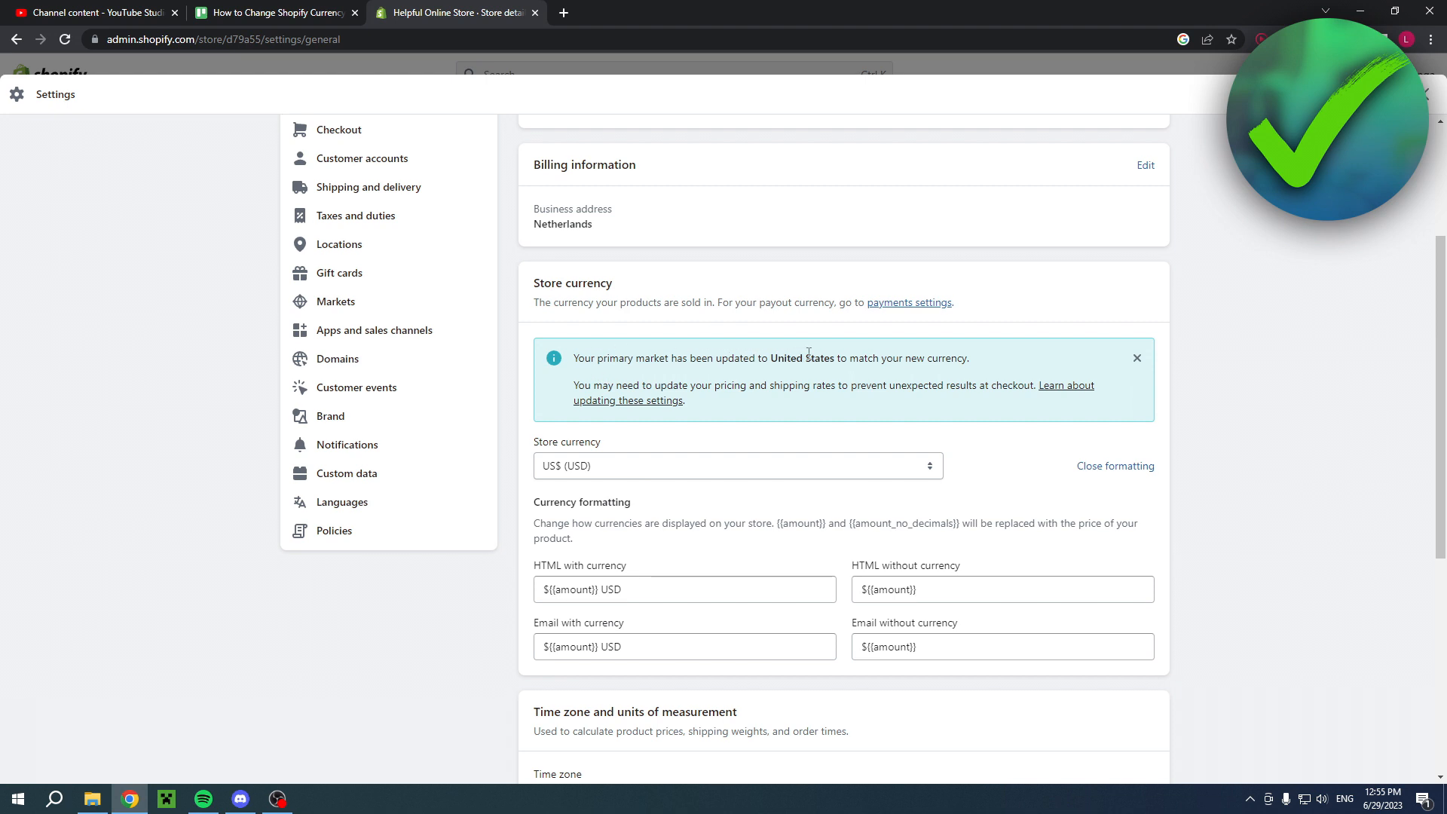
mouse_move(974, 360)
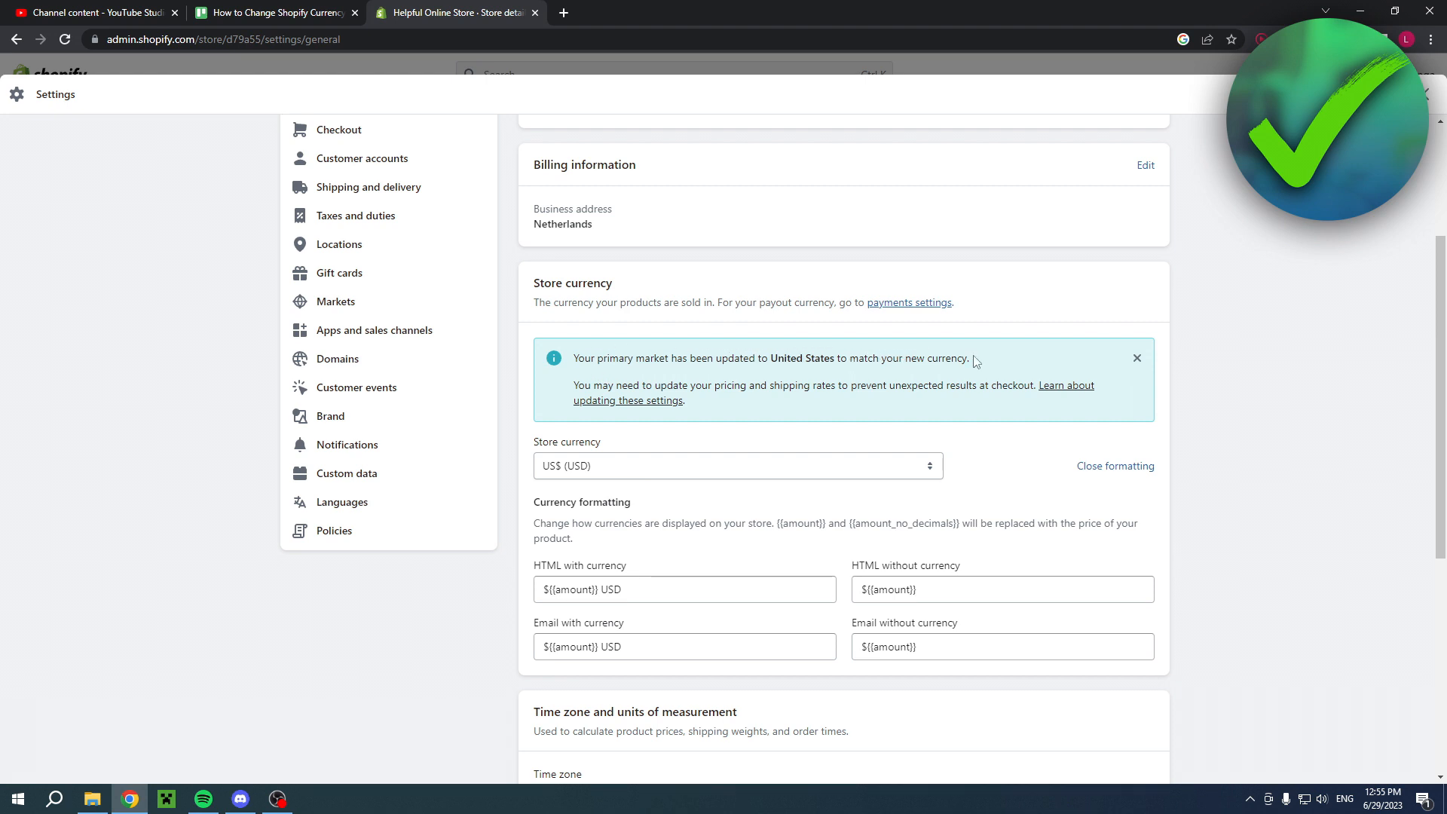
scroll(up, 3)
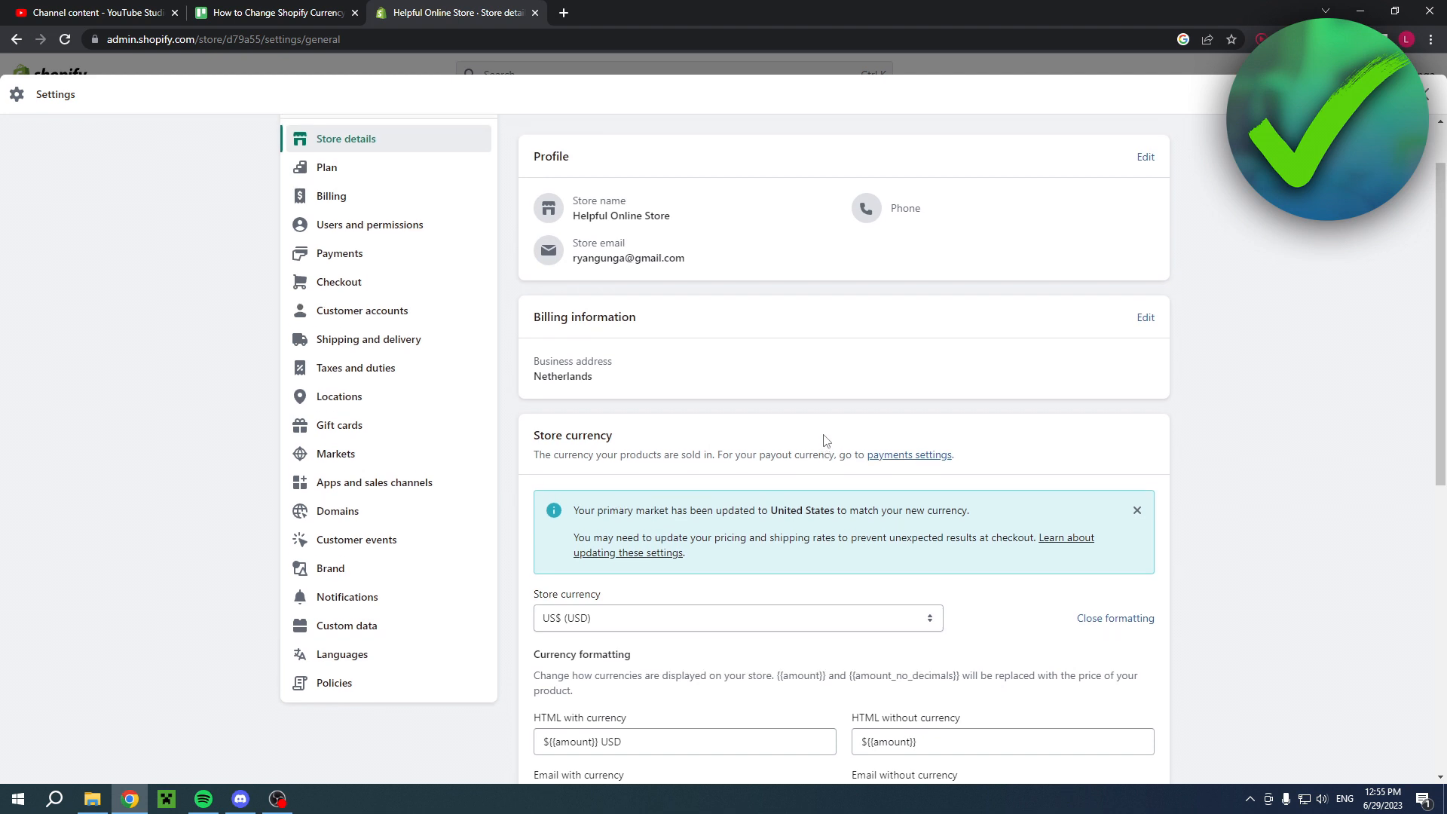
scroll(up, 3)
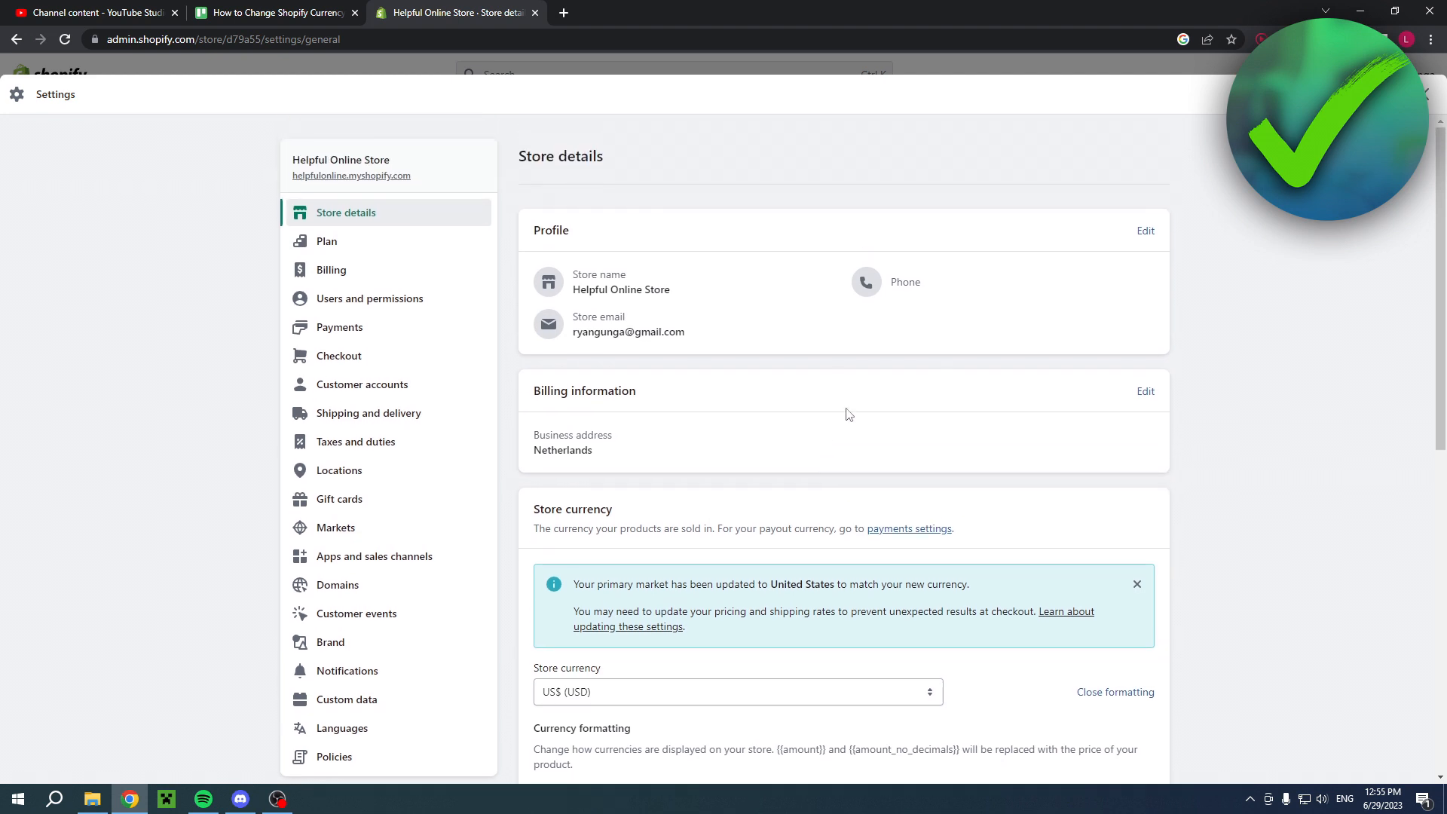
scroll(down, 3)
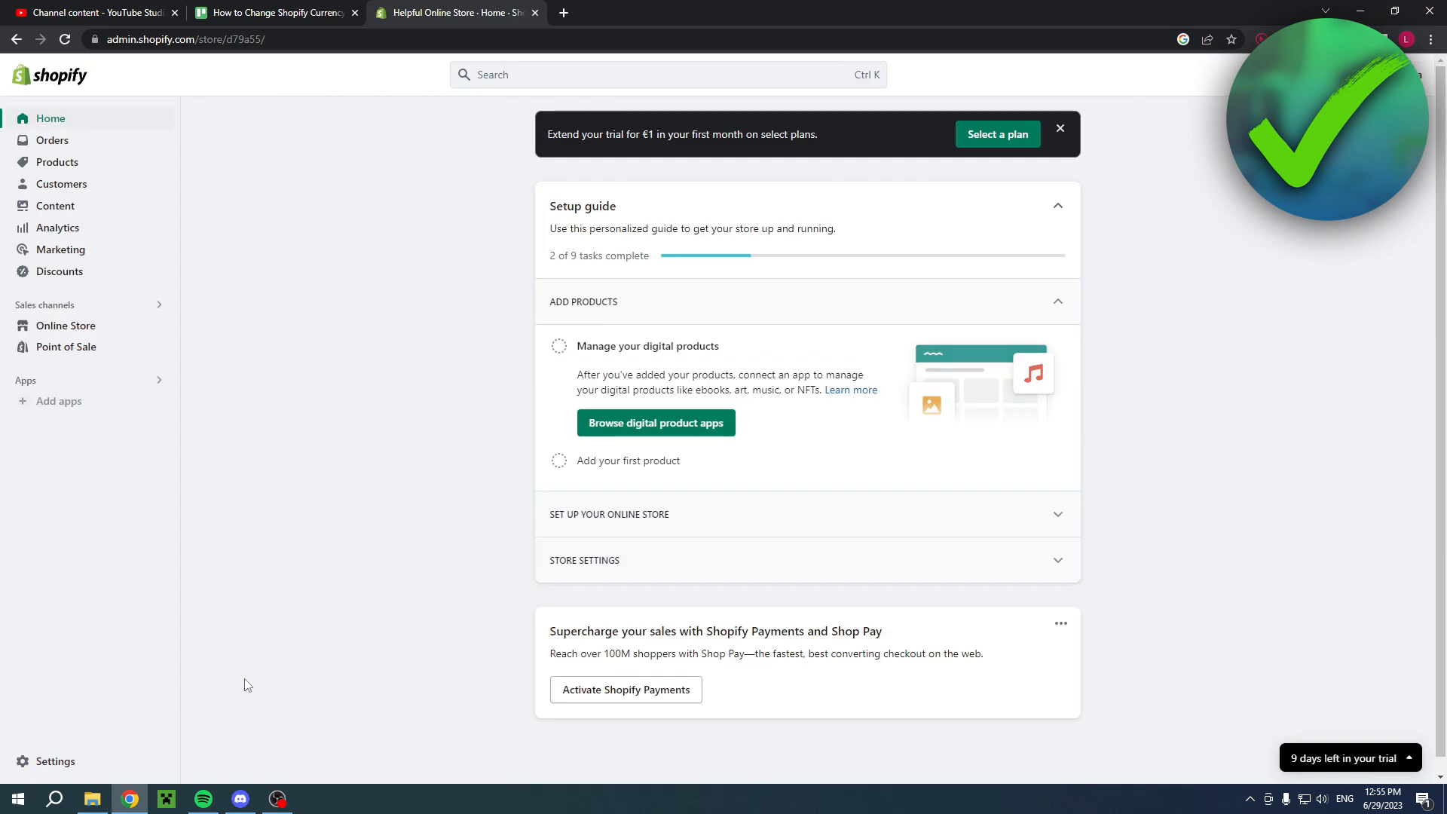
mouse_move(280, 696)
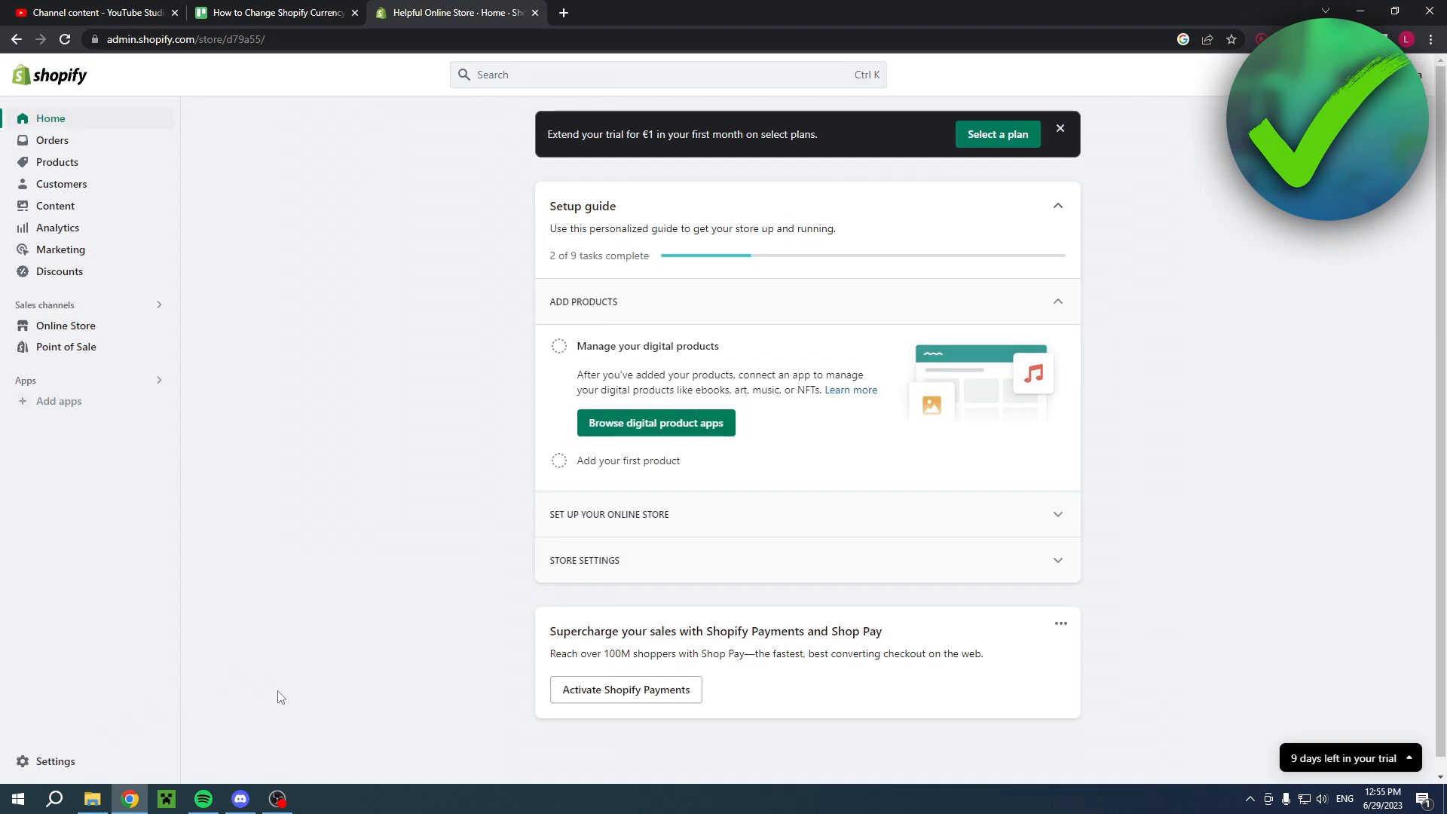